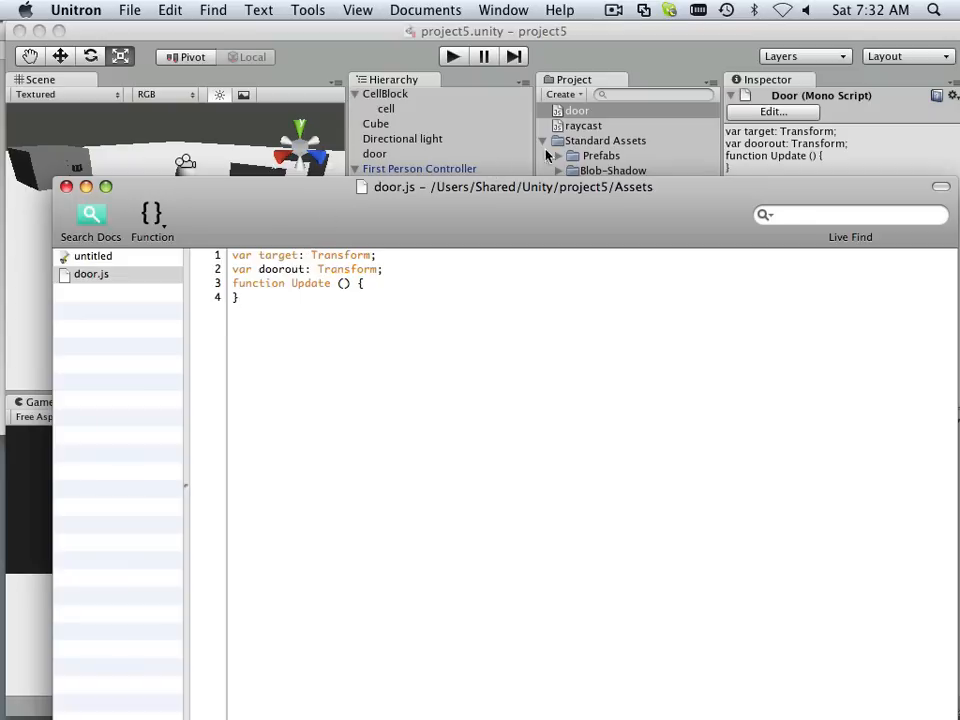
Step: Copy raycast.js's Update opening lines (layermask, left/right directions) and return to door.js to paste them
{"action": "left_click", "coordinate": [584, 124]}
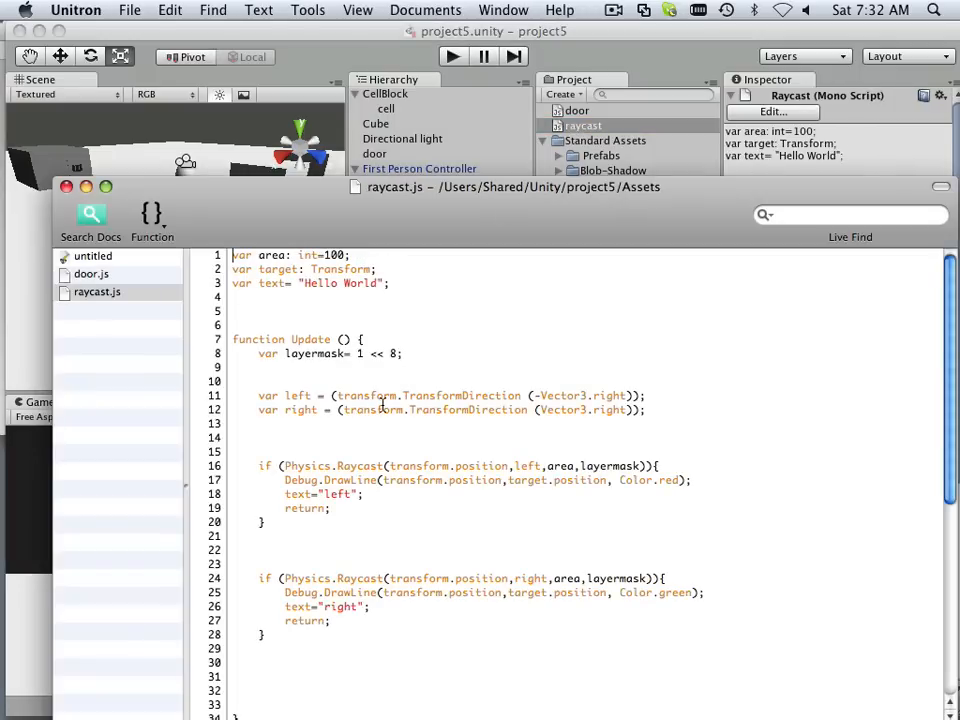
{"action": "double_click", "coordinate": [258, 340]}
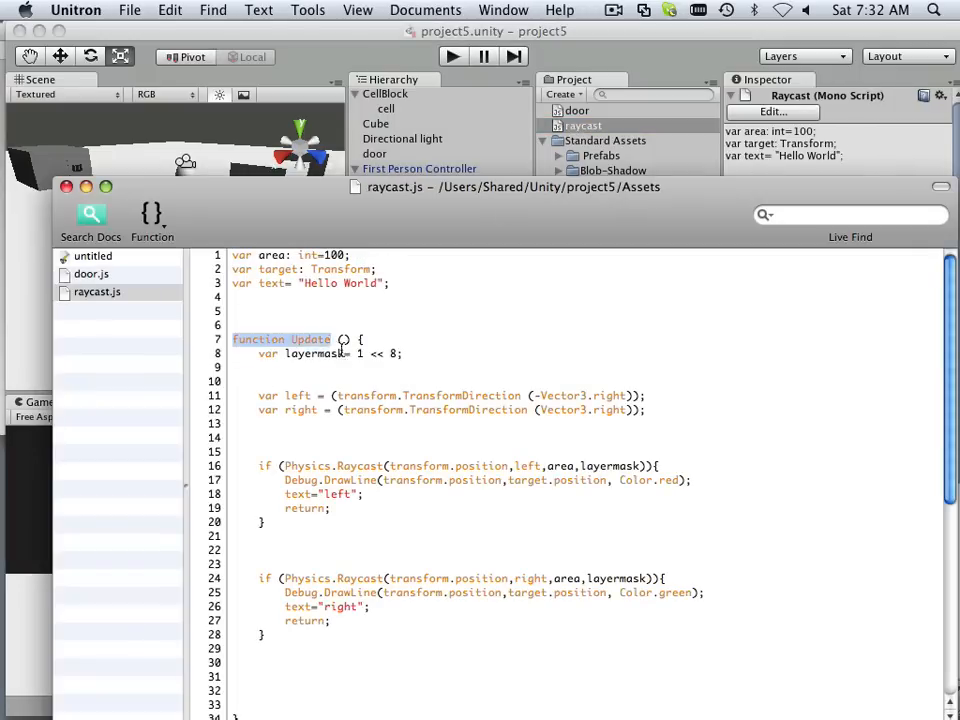
{"action": "left_click_drag", "start_coordinate": [232, 340], "coordinate": [660, 410]}
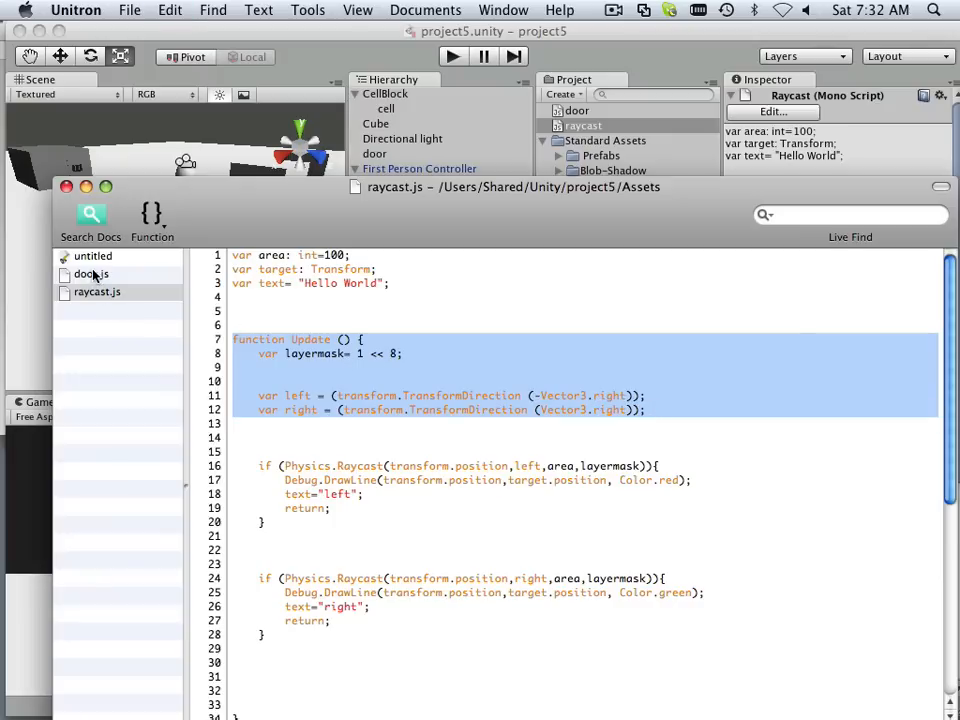
{"action": "left_click", "coordinate": [92, 272]}
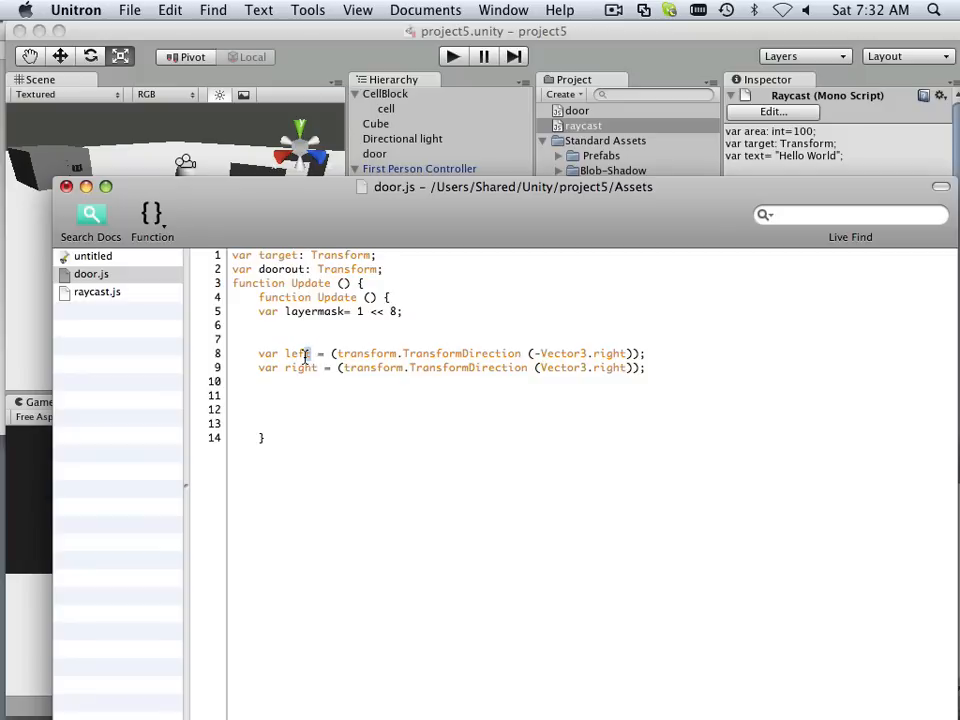
Step: Replace the left/right lines with a single forward direction using Vector3.forward, leaving blank lines below
{"action": "double_click", "coordinate": [296, 352]}
{"action": "type", "text": "orward"}
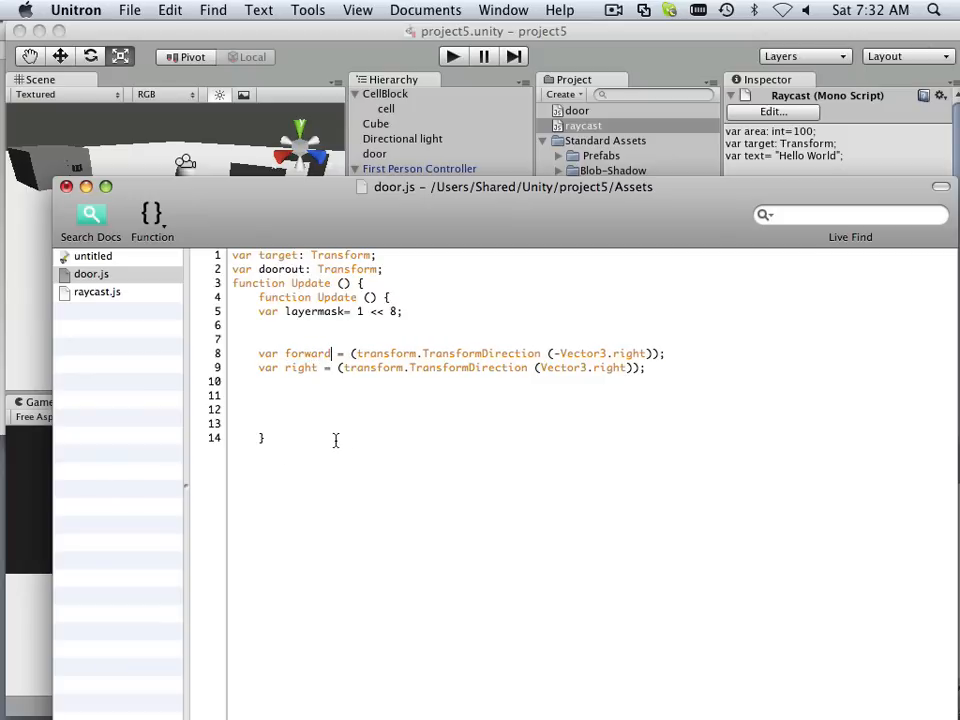
{"action": "double_click", "coordinate": [302, 368]}
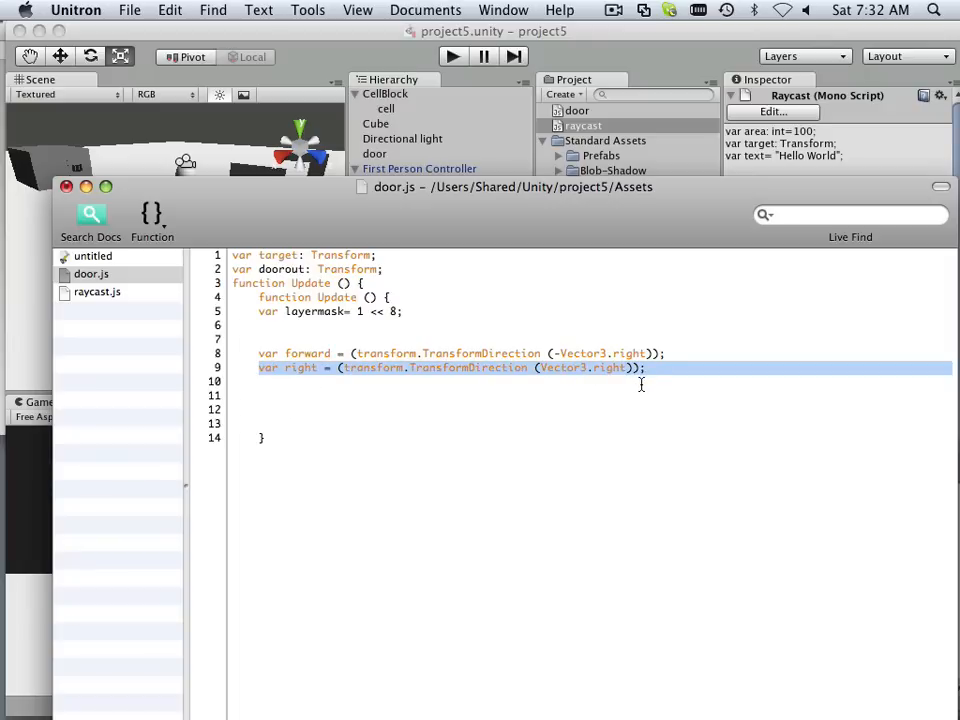
{"action": "key", "text": "Delete"}
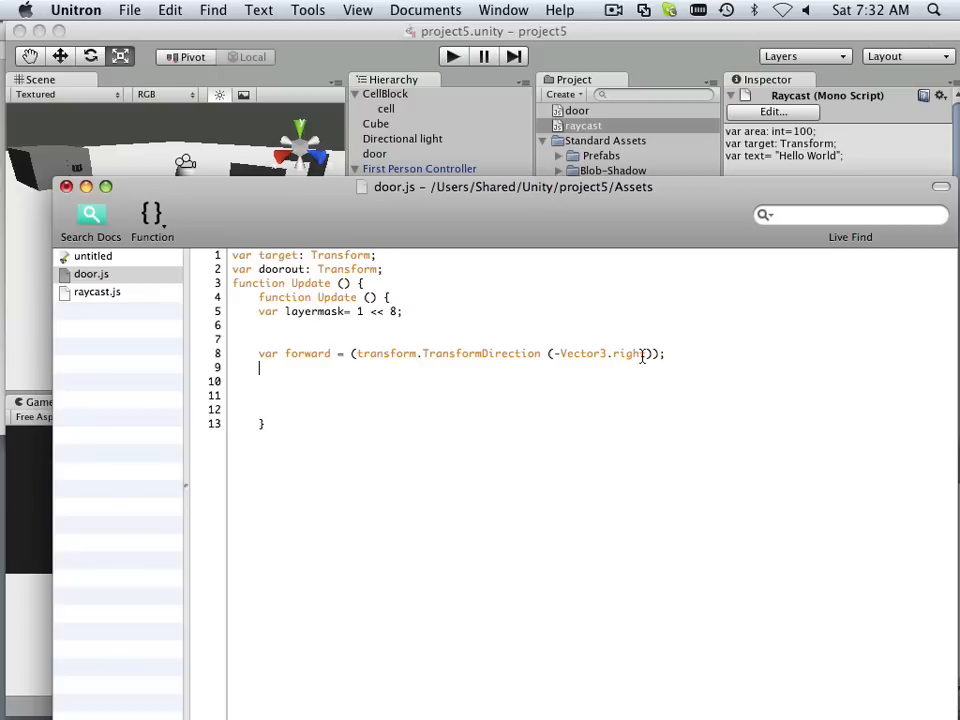
{"action": "double_click", "coordinate": [628, 352]}
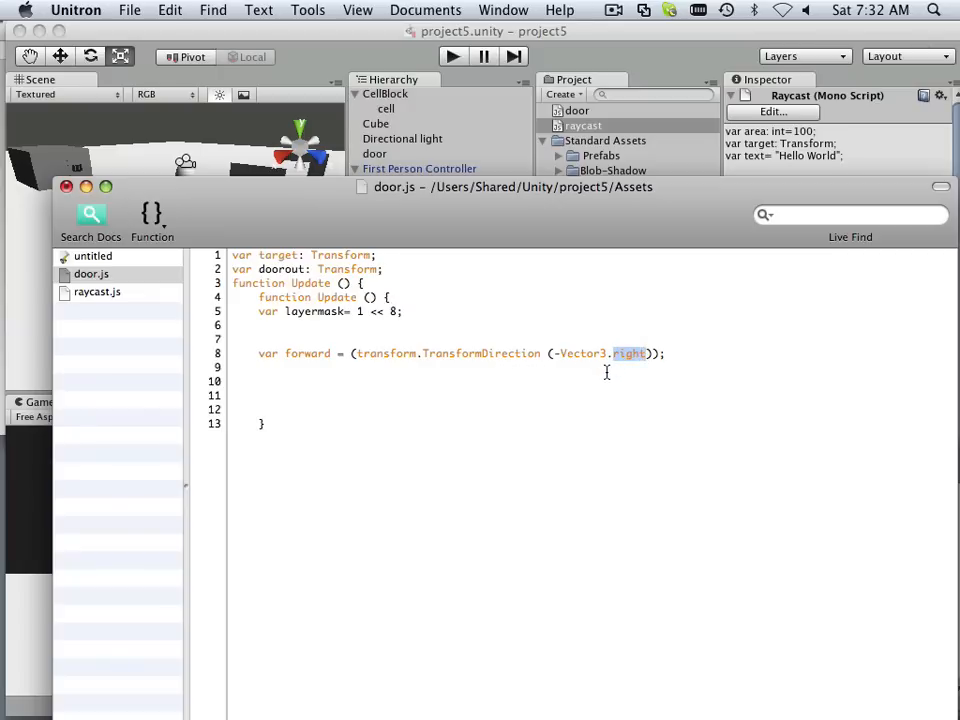
{"action": "type", "text": "forward"}
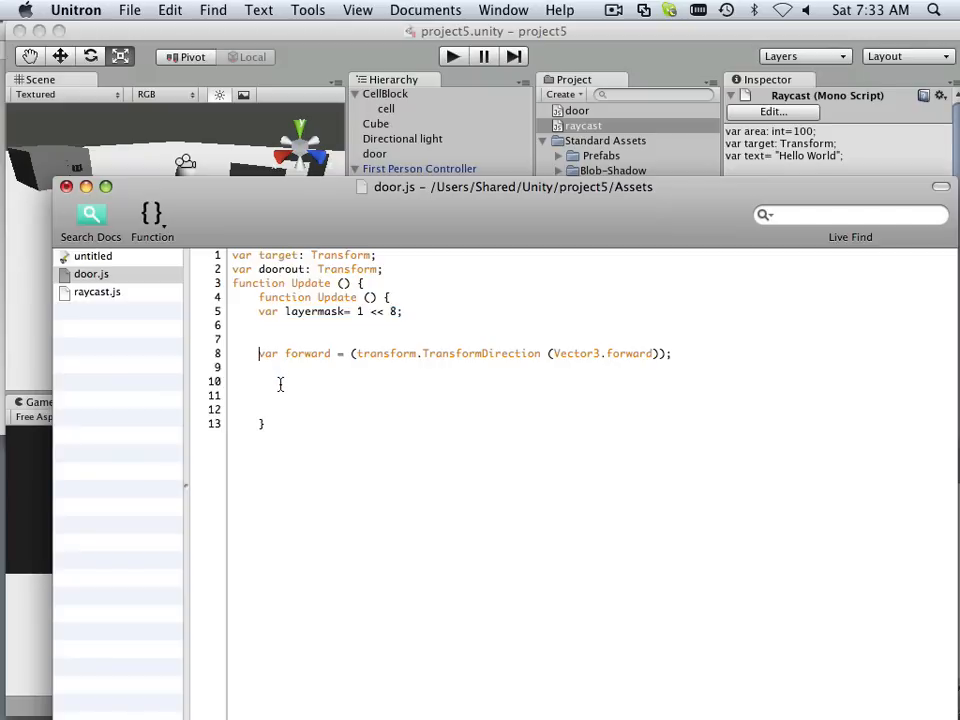
{"action": "key", "text": "enter"}
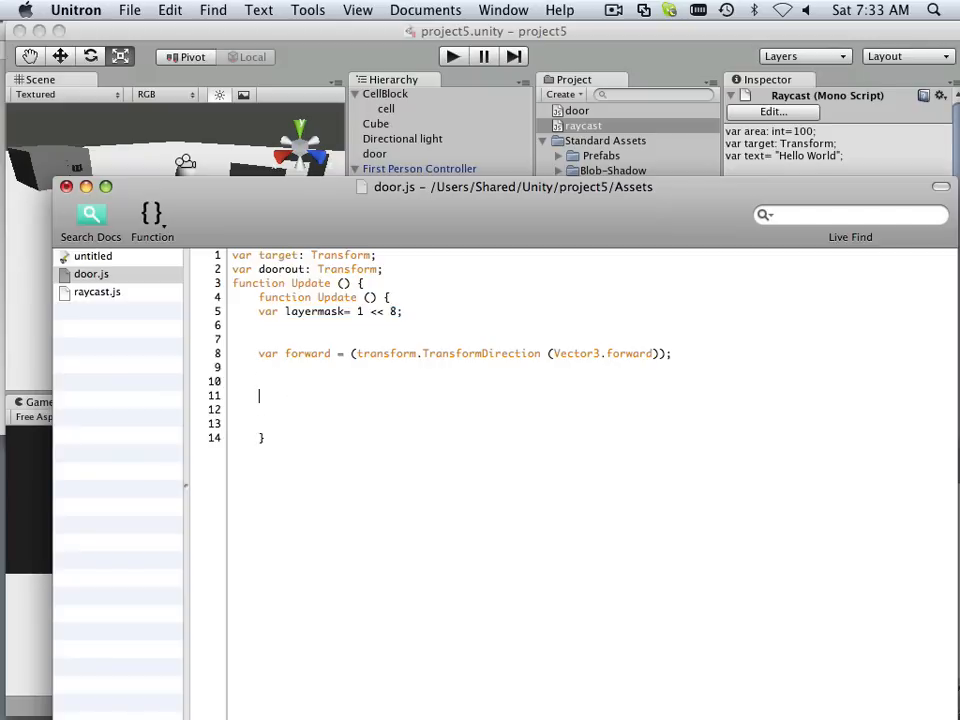
{"action": "key", "text": "Return"}
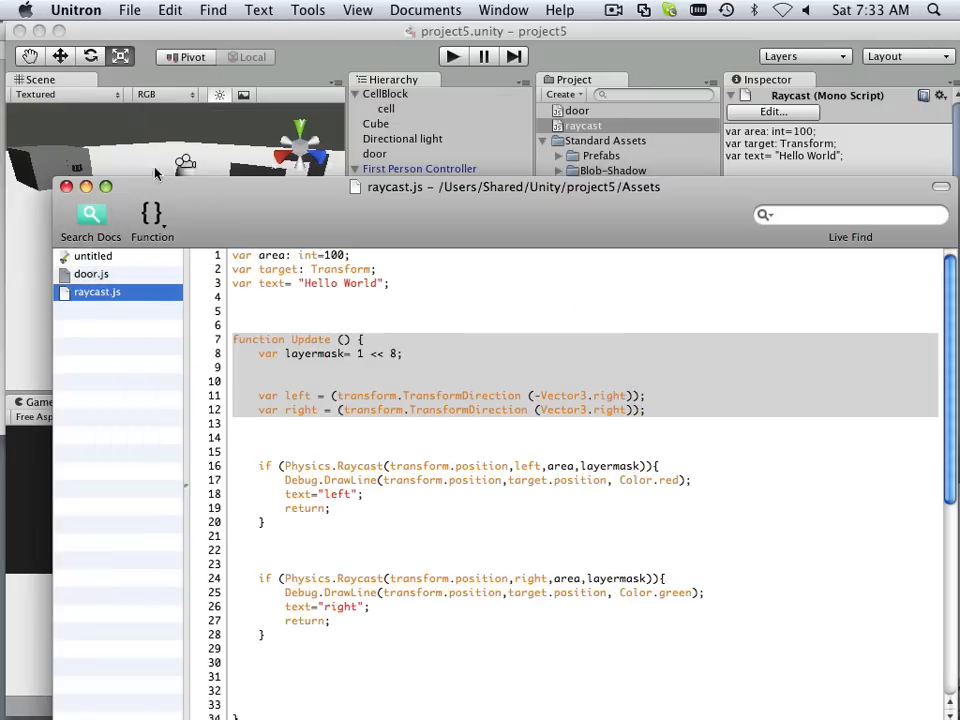
Step: Bring raycast.js's Physics.Raycast if statement into door.js, casting along forward against area and layermask
{"action": "left_click", "coordinate": [92, 274]}
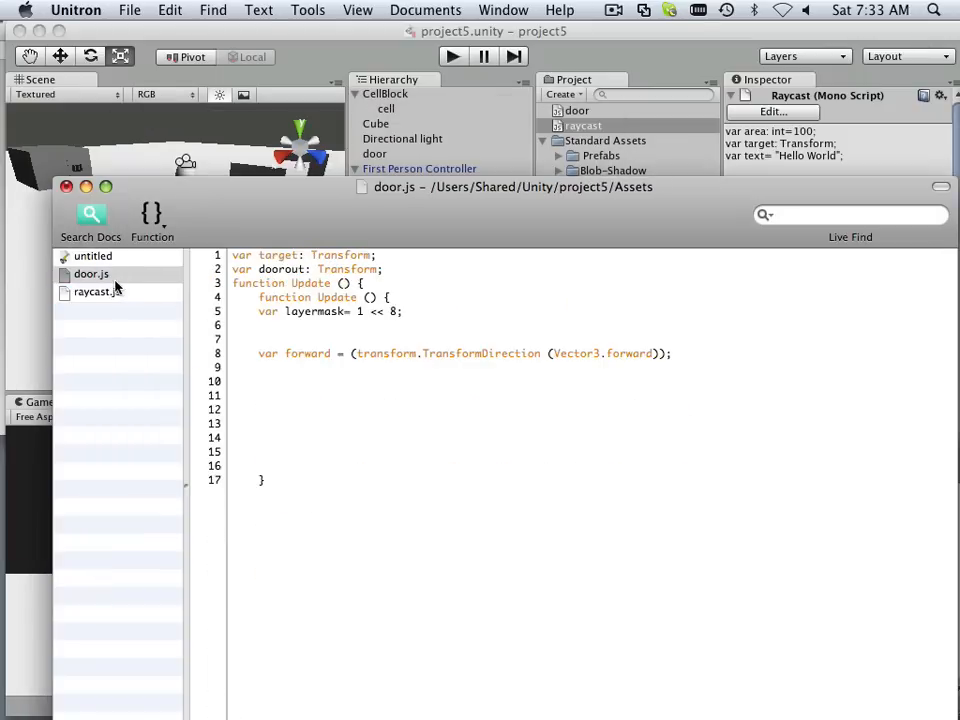
{"action": "left_click", "coordinate": [96, 292]}
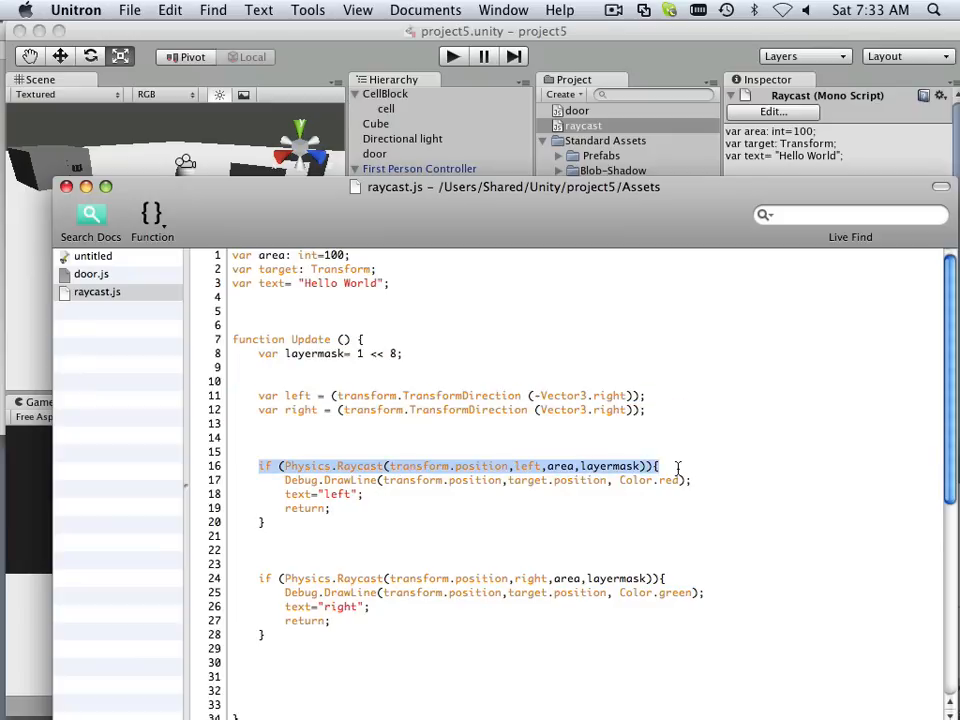
{"action": "right_click", "coordinate": [616, 464]}
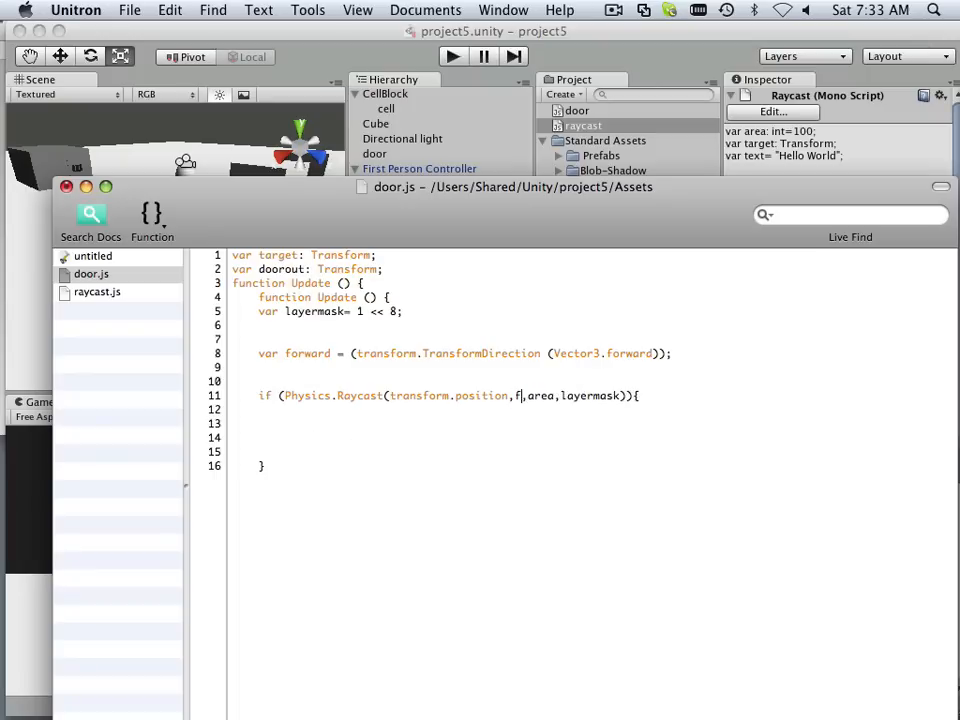
{"action": "type", "text": "orward"}
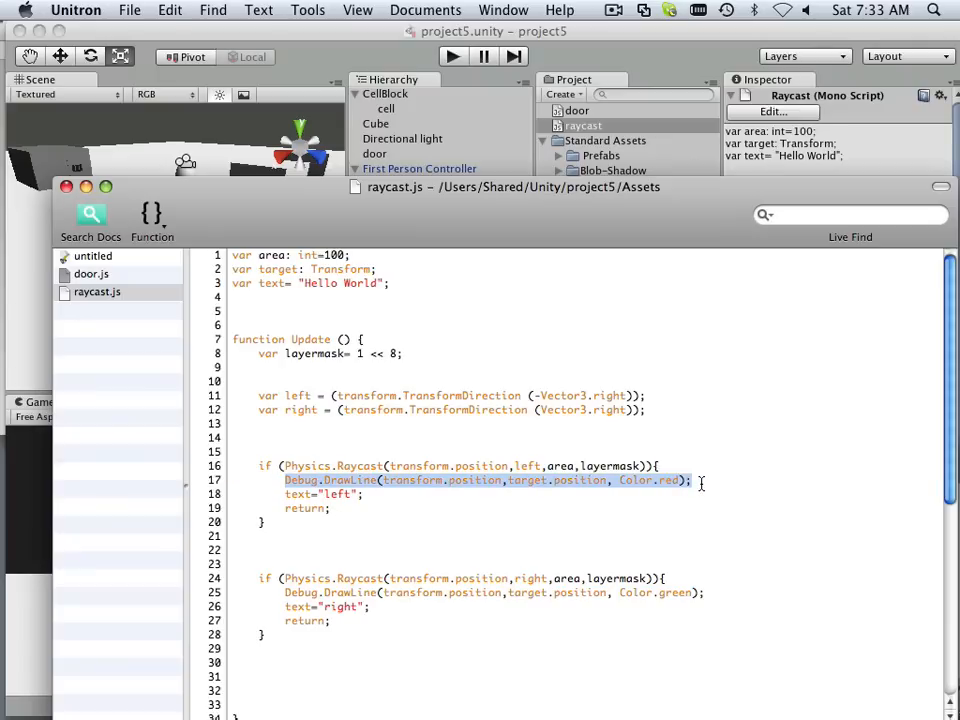
Step: Add Debug.DrawLine(transform.position, target.position, Color.red) inside the raycast check
{"action": "left_click", "coordinate": [92, 274]}
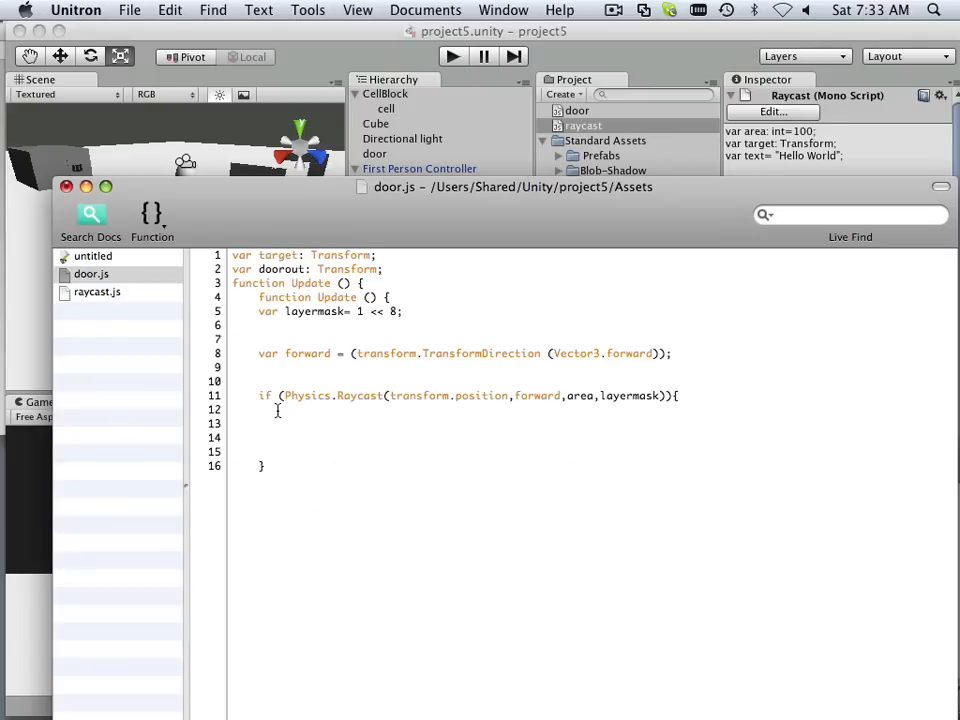
{"action": "type", "text": "Debug.DrawLine(transform.position,target.position, Color.red);"}
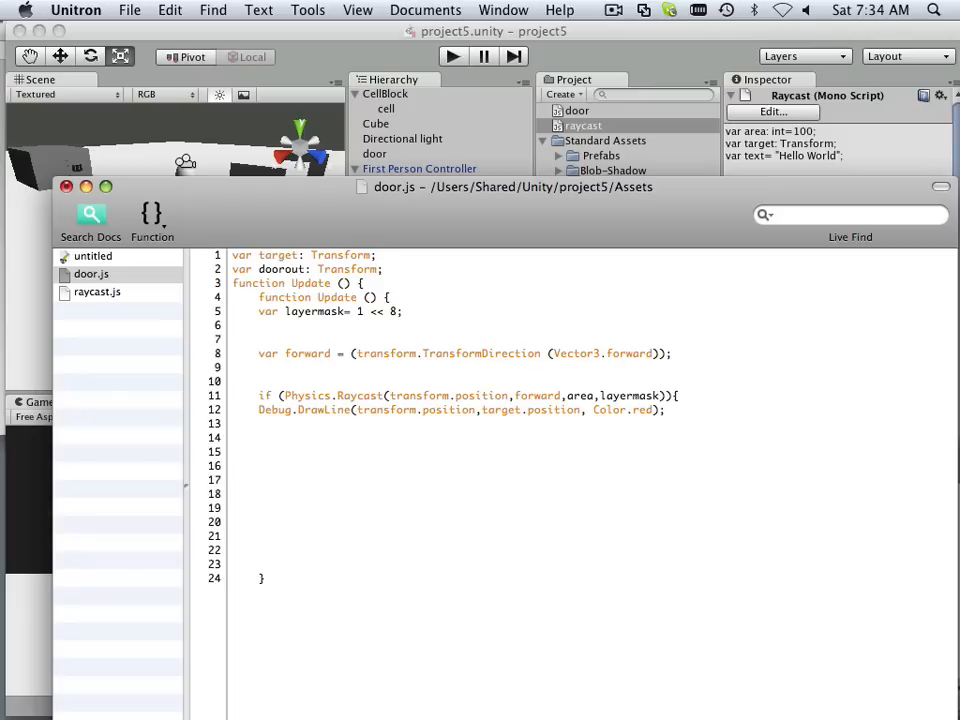
Step: Leave blank lines below the debug line and switch to Unity showing the door object's components
{"action": "left_click", "coordinate": [260, 520]}
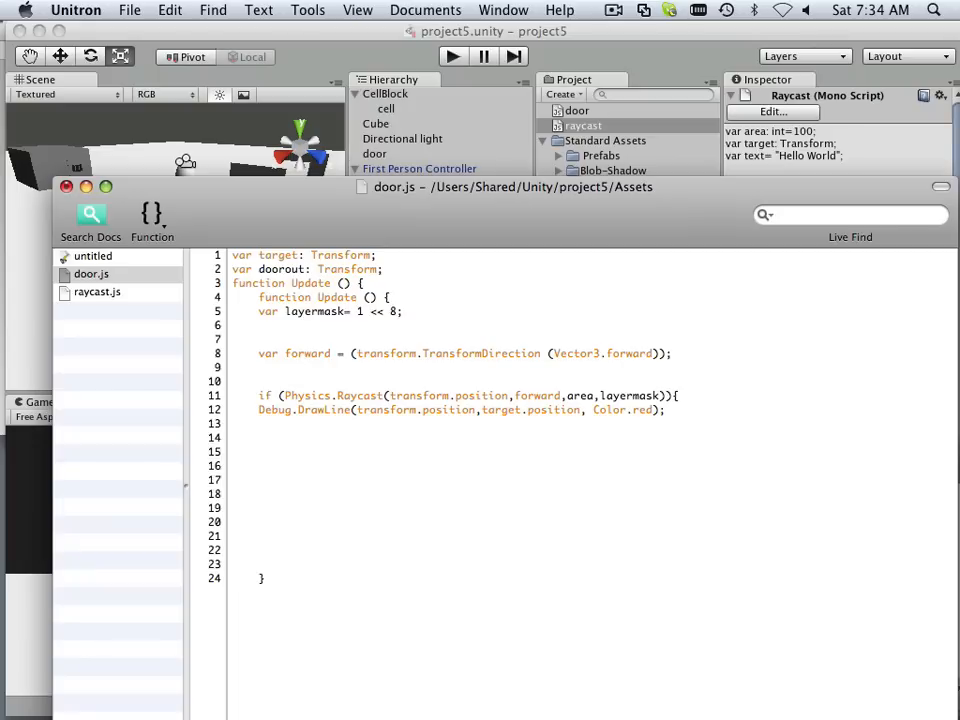
{"action": "left_click", "coordinate": [260, 436]}
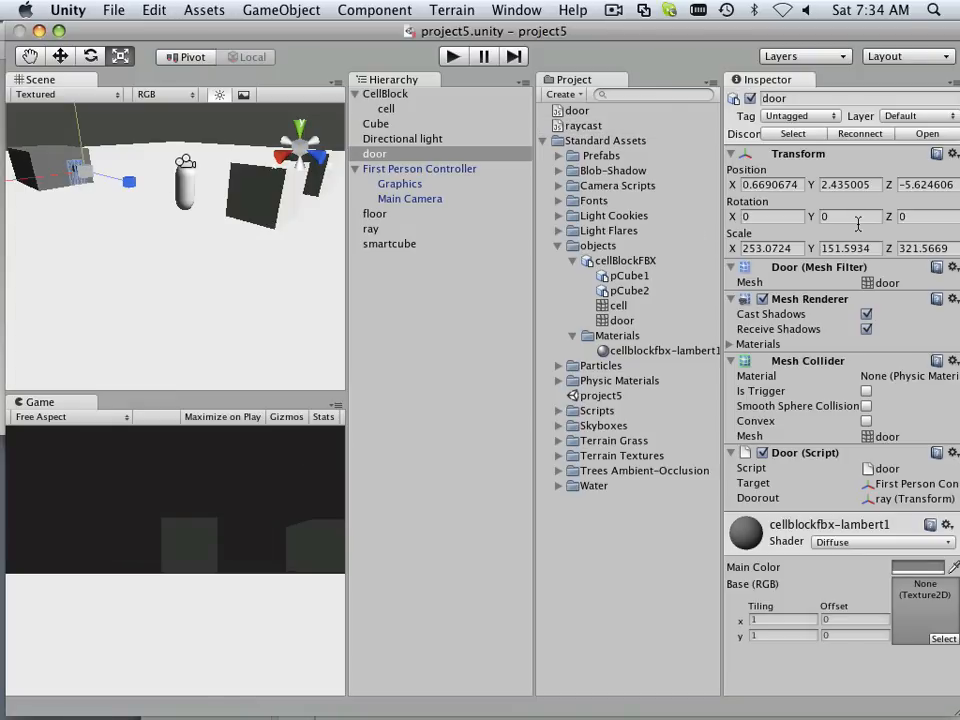
Step: Return from the Unity editor to door.js in Unitron
{"action": "left_click", "coordinate": [850, 216]}
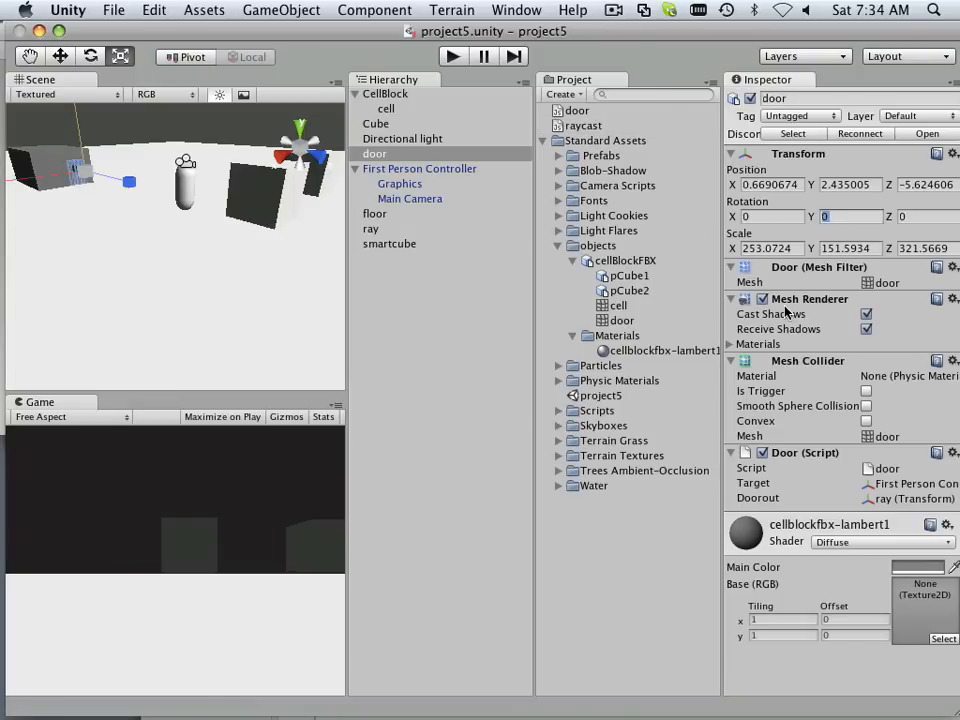
{"action": "mouse_move", "coordinate": [8, 32]}
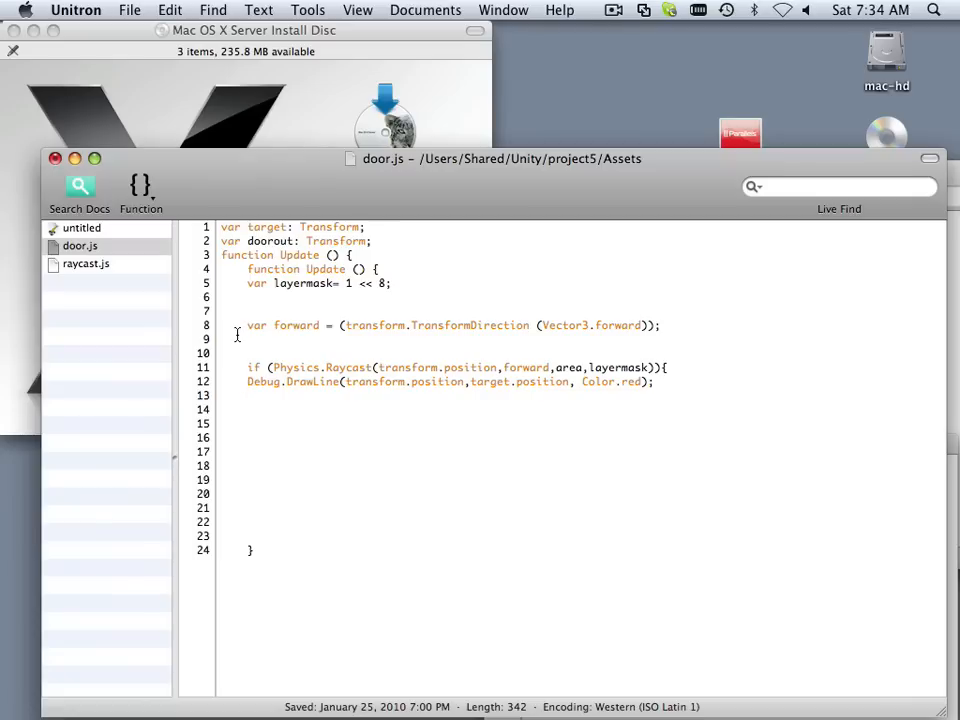
{"action": "mouse_move", "coordinate": [284, 330]}
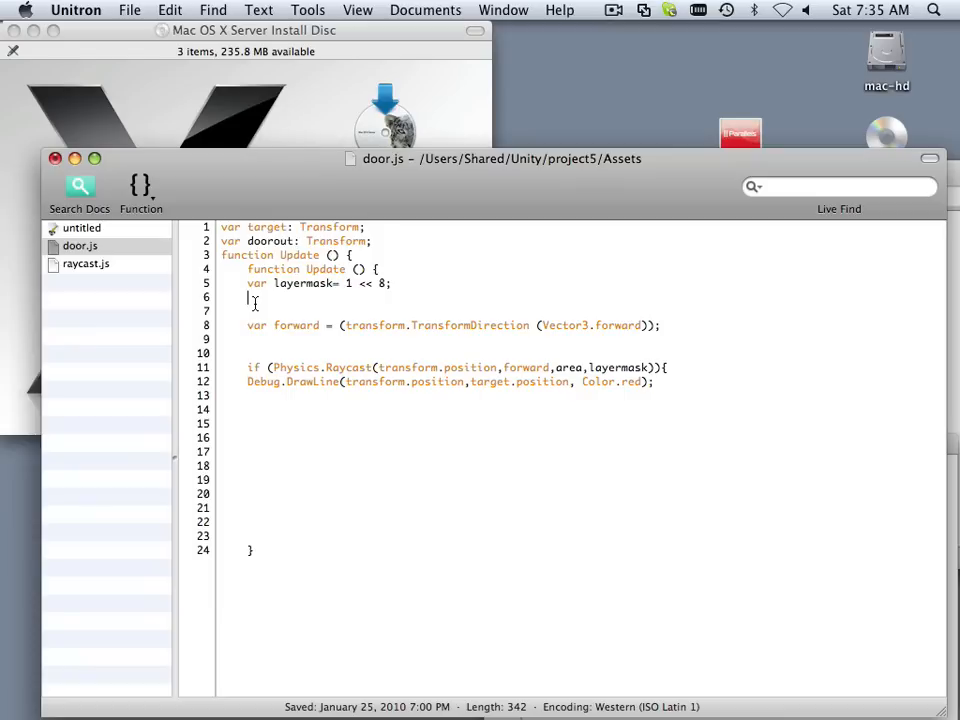
{"action": "mouse_move", "coordinate": [250, 296]}
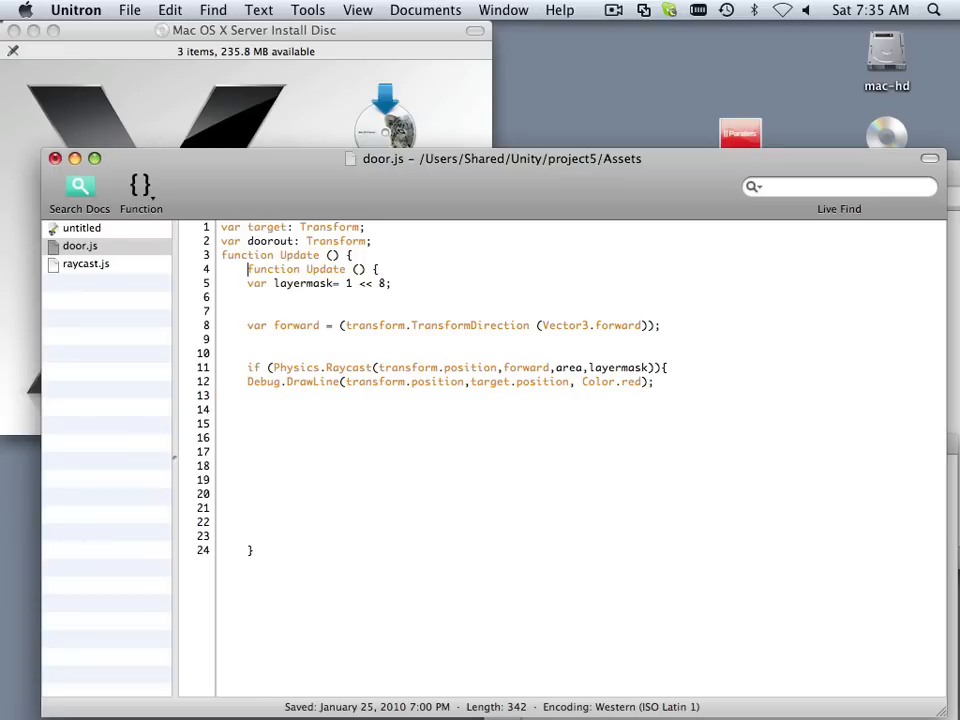
Step: Delete the duplicated 'function Update () {' line and leave blank lines below the Transform variables
{"action": "triple_click", "coordinate": [290, 256]}
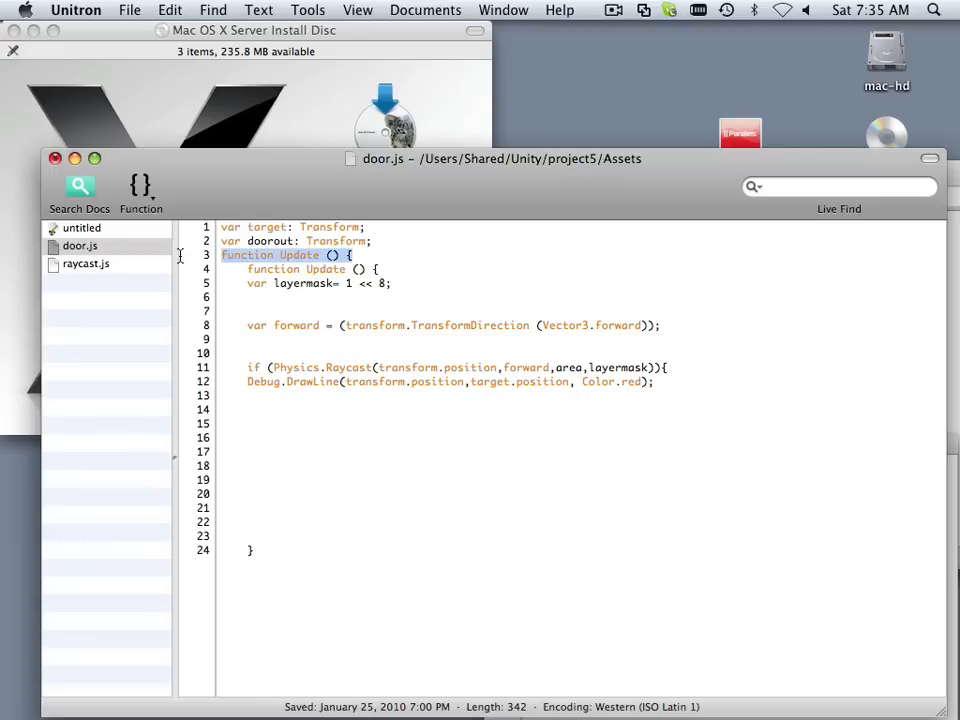
{"action": "key", "text": "Delete"}
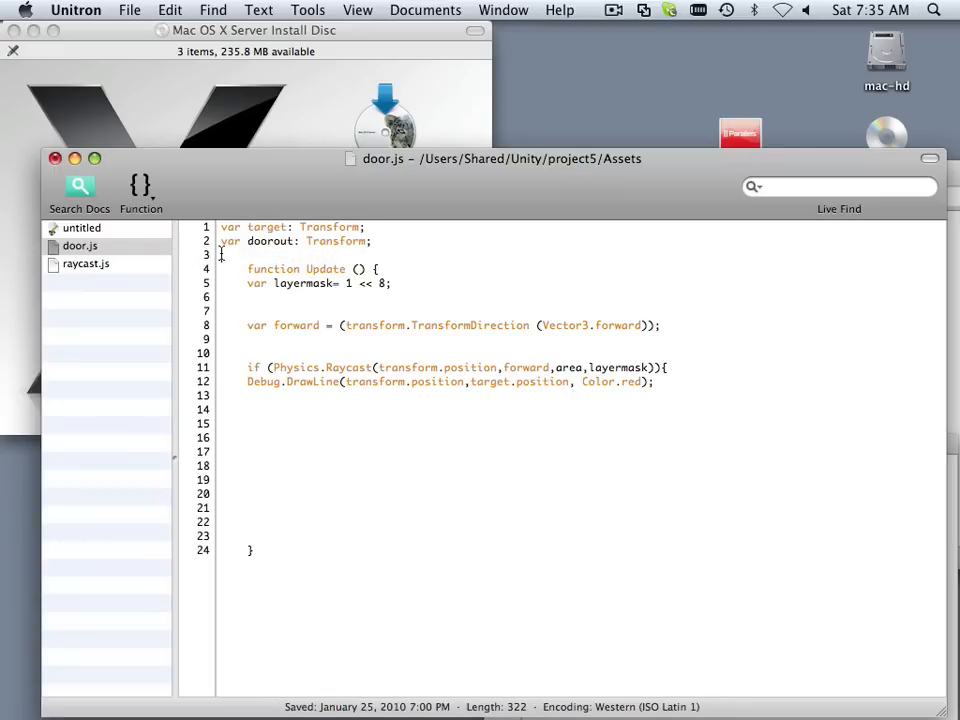
{"action": "key", "text": "enter"}
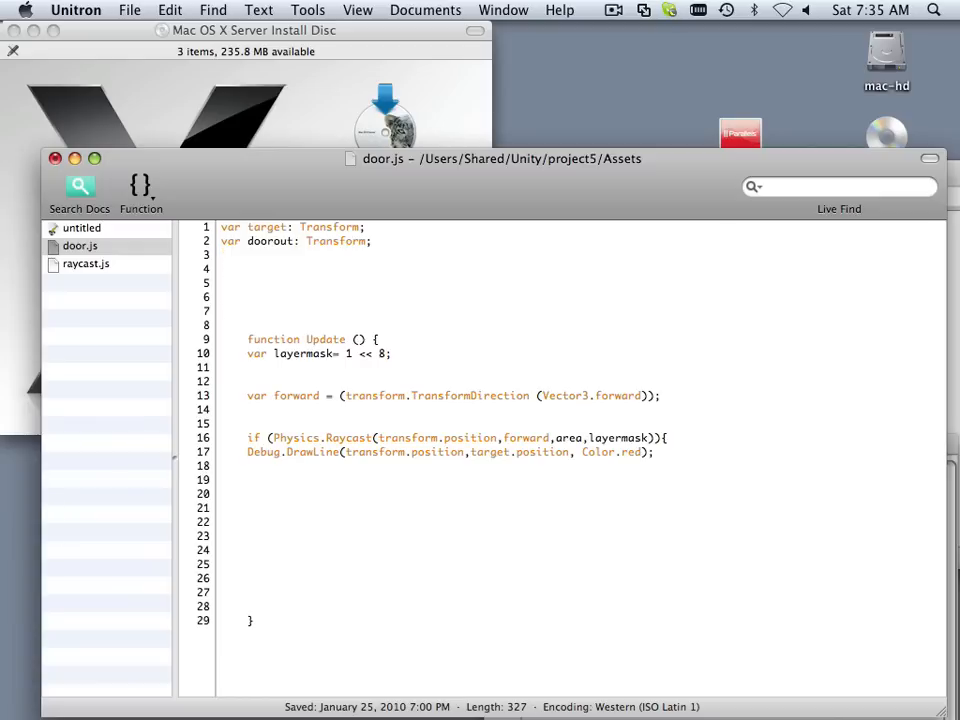
Step: Declare 'var area: int=5;' and duplicate the line for further variables
{"action": "type", "text": "var"}
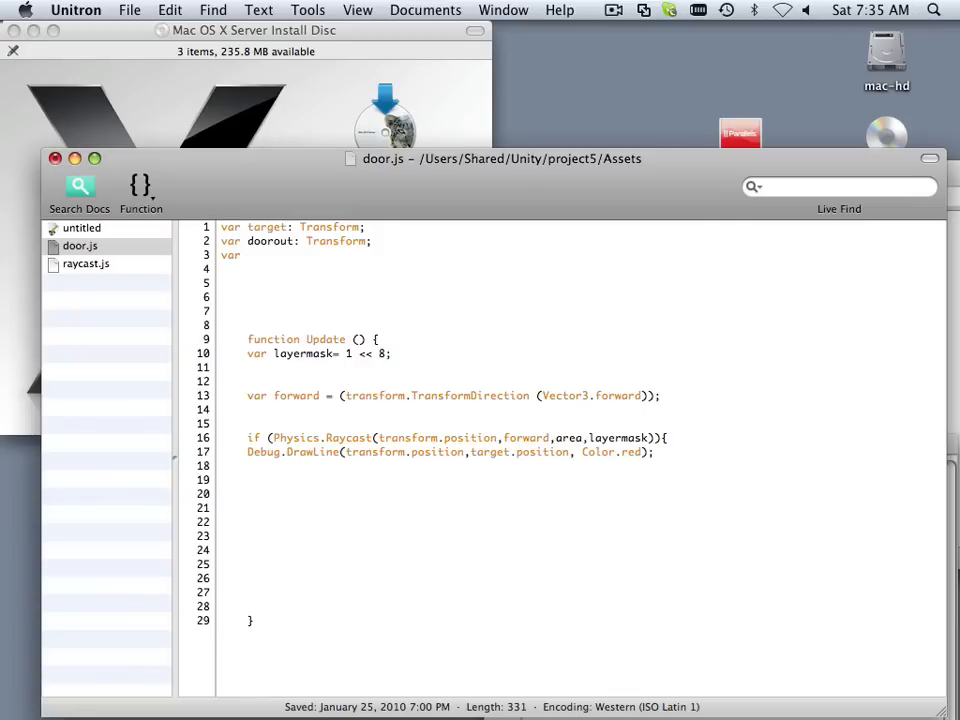
{"action": "type", "text": "area"}
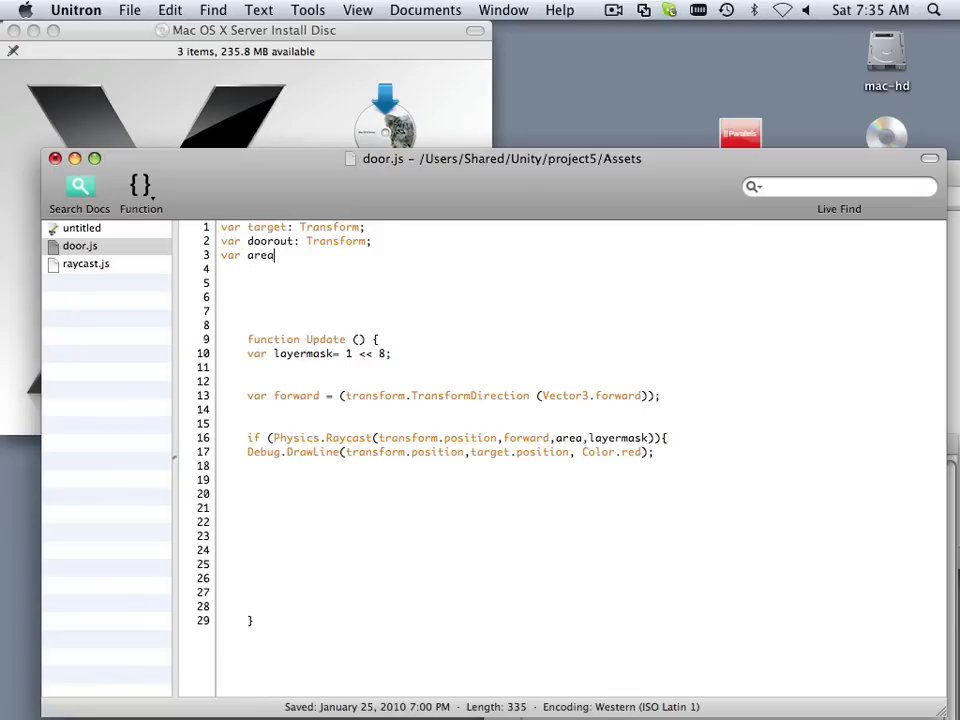
{"action": "type", "text": "int"}
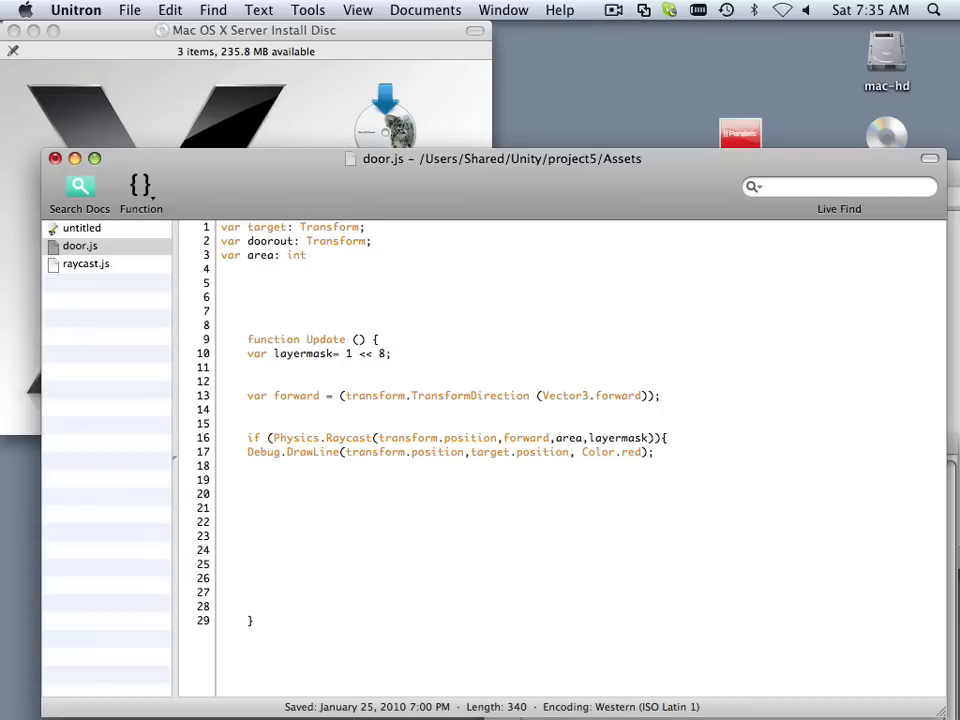
{"action": "type", "text": "=5;"}
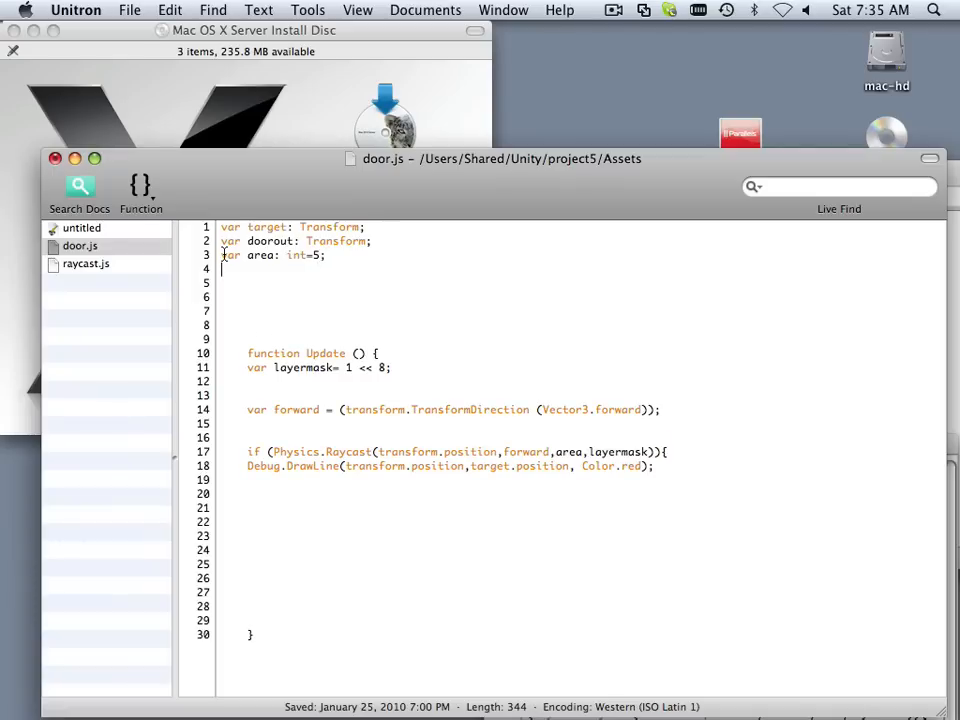
{"action": "mouse_move", "coordinate": [312, 270]}
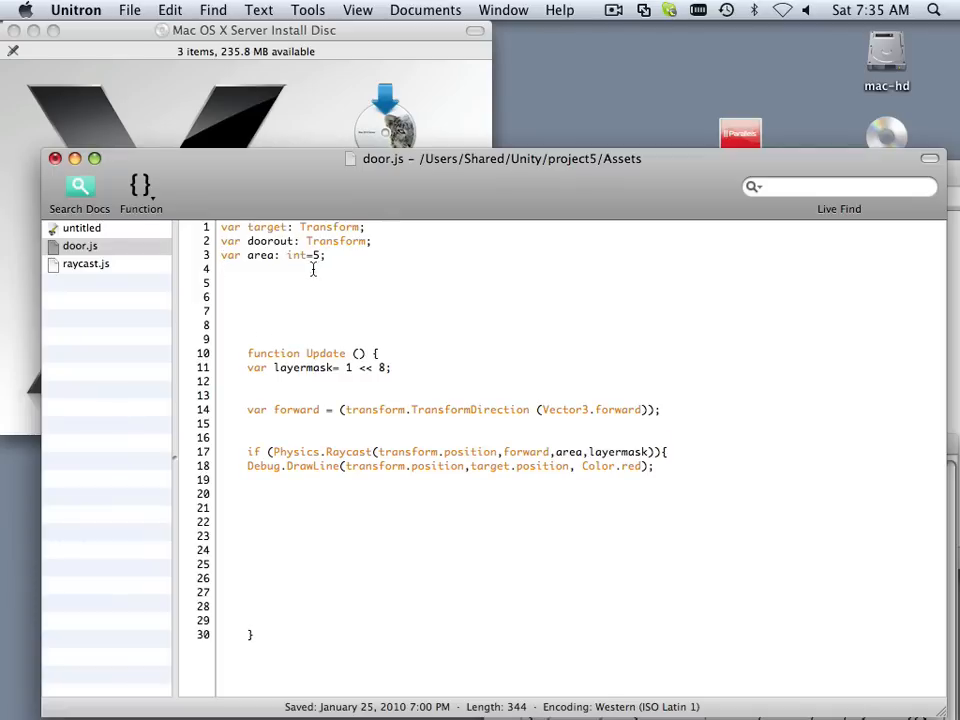
{"action": "triple_click", "coordinate": [270, 256]}
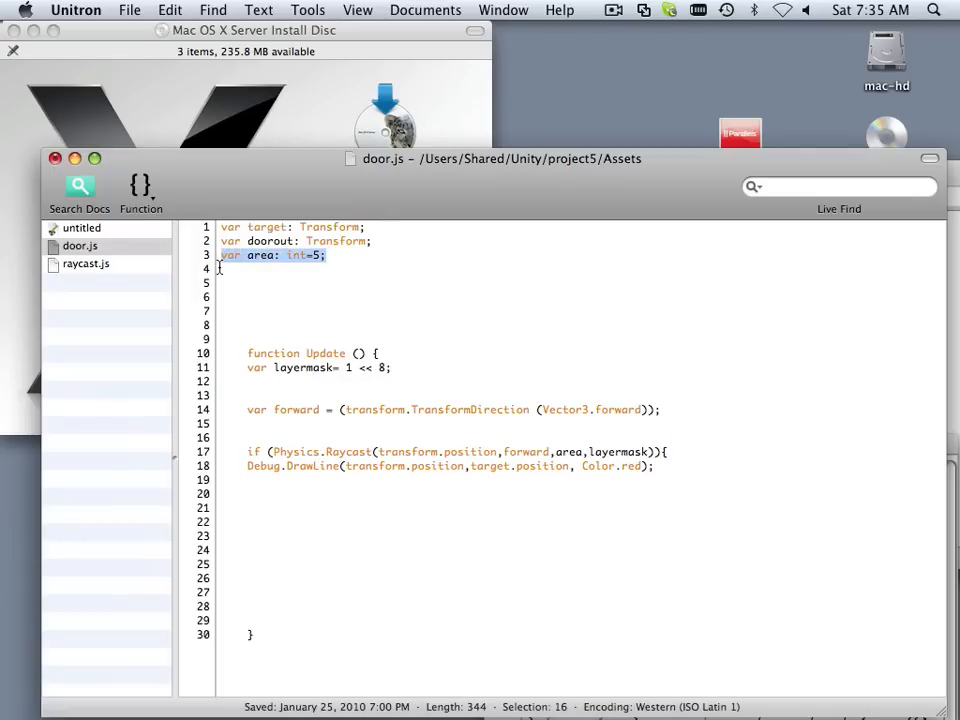
{"action": "type", "text": "var area: int=5;"}
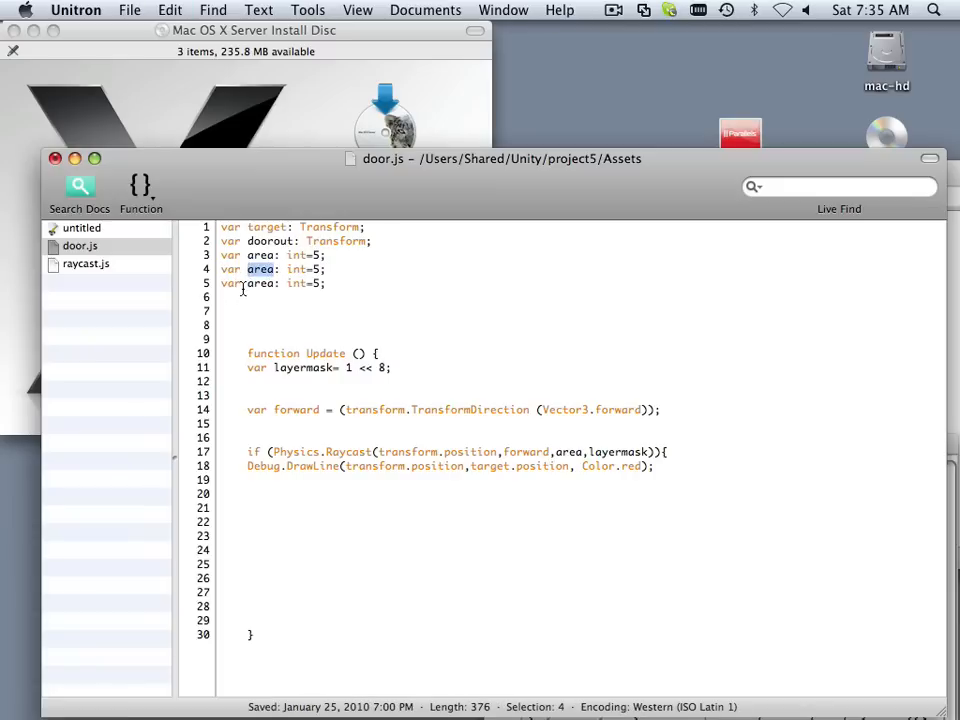
Step: Turn the copies into speedOpen set to 1000 and speedClose set to -1000
{"action": "type", "text": "speedOpen"}
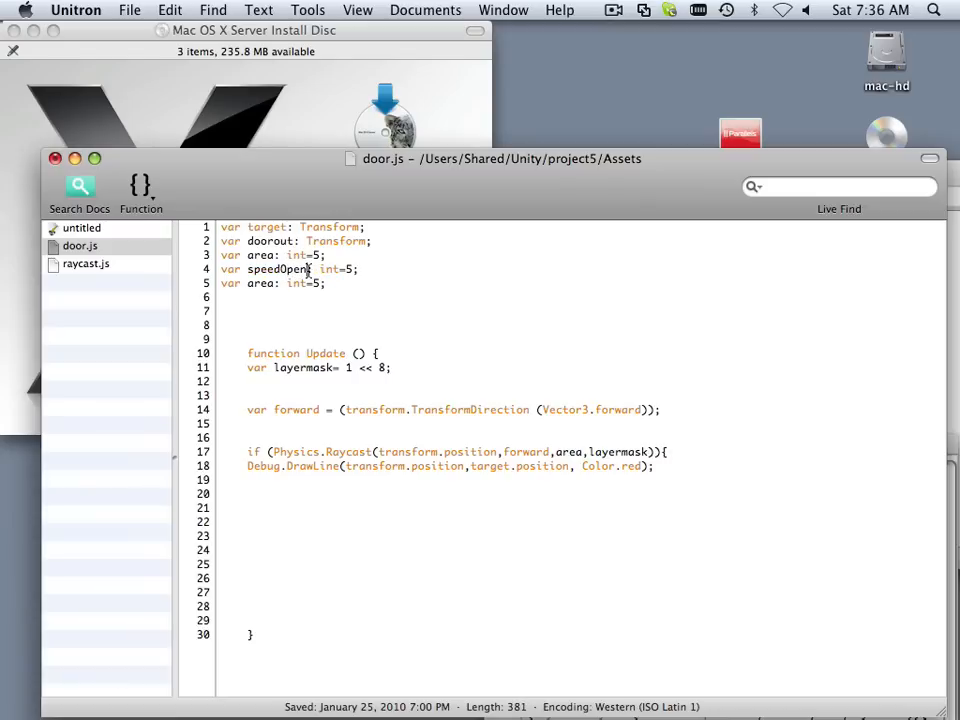
{"action": "double_click", "coordinate": [276, 268]}
{"action": "type", "text": "speedClose"}
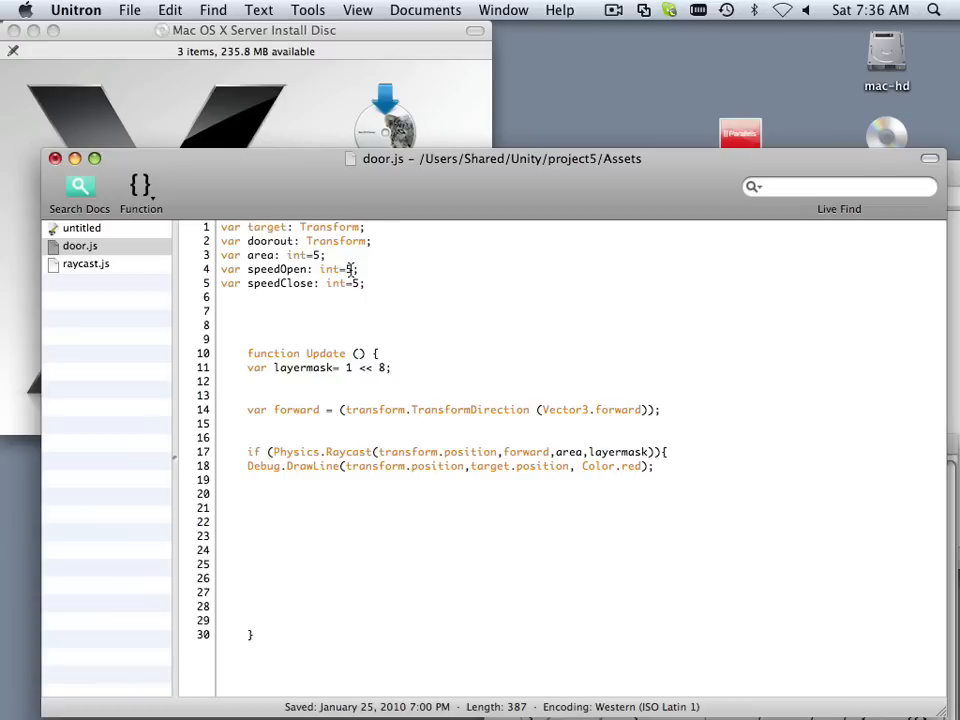
{"action": "type", "text": "100"}
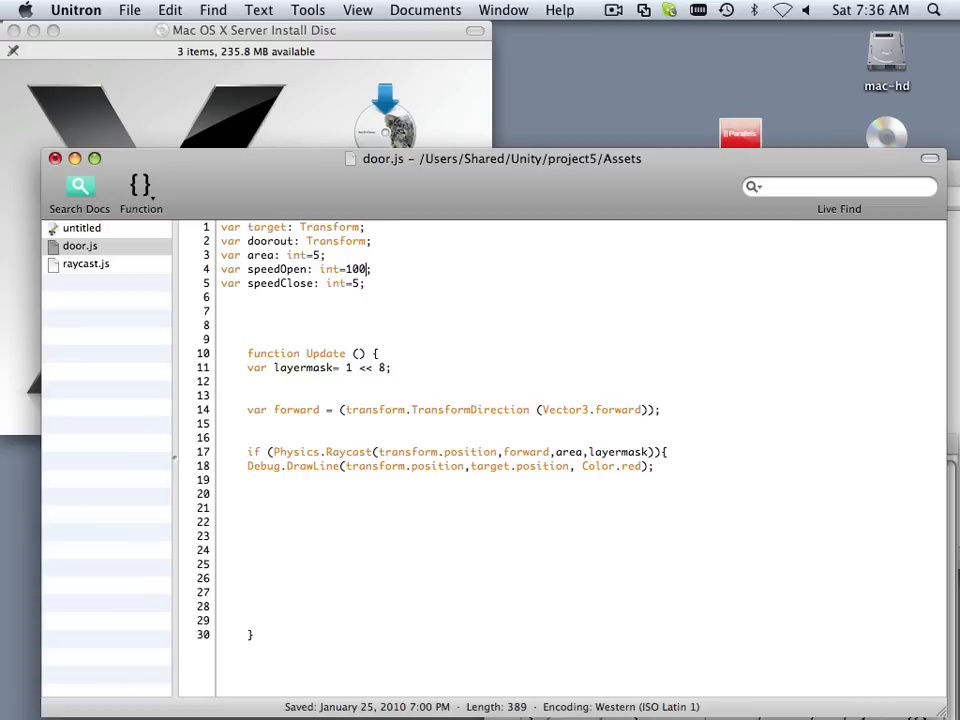
{"action": "type", "text": "0"}
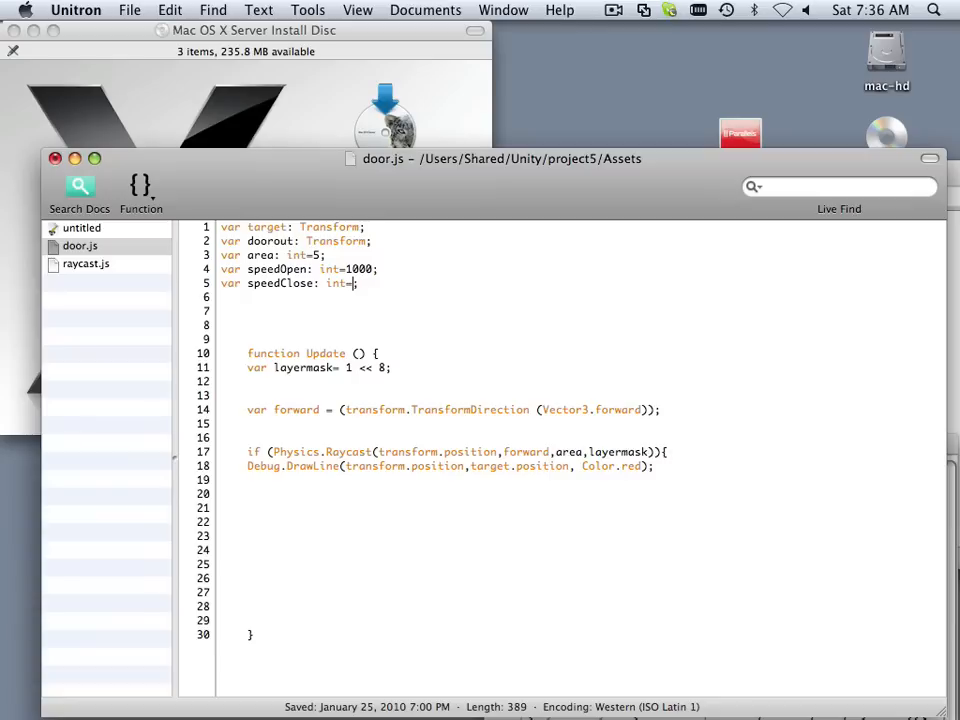
{"action": "type", "text": "-1000"}
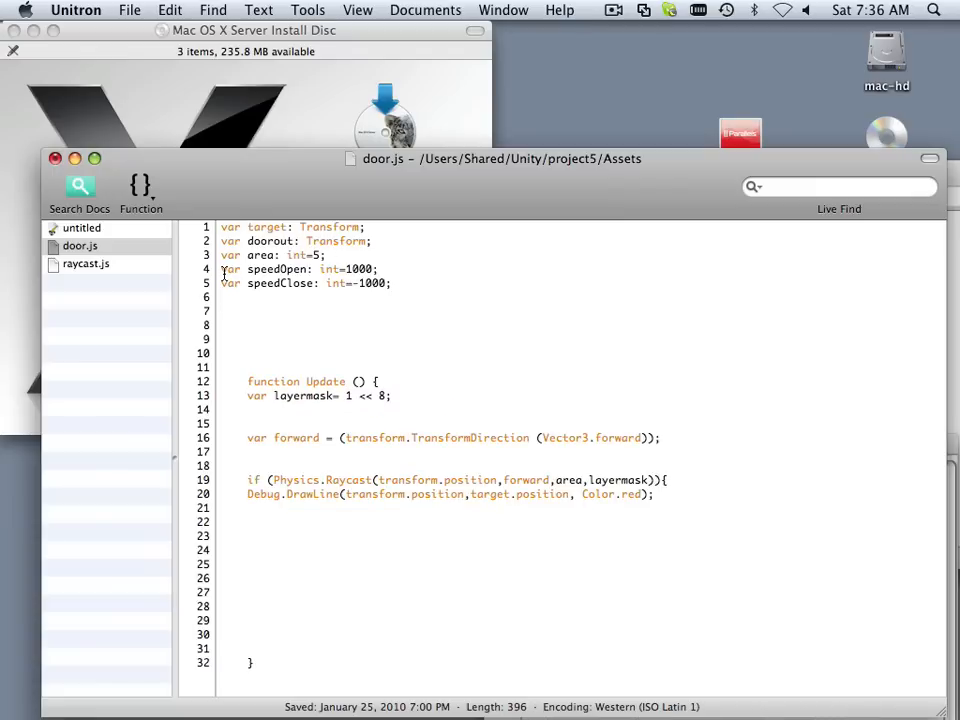
Step: Duplicate the speed lines as angleClose and angleOpen ints without starting values
{"action": "left_click_drag", "start_coordinate": [220, 268], "coordinate": [392, 284]}
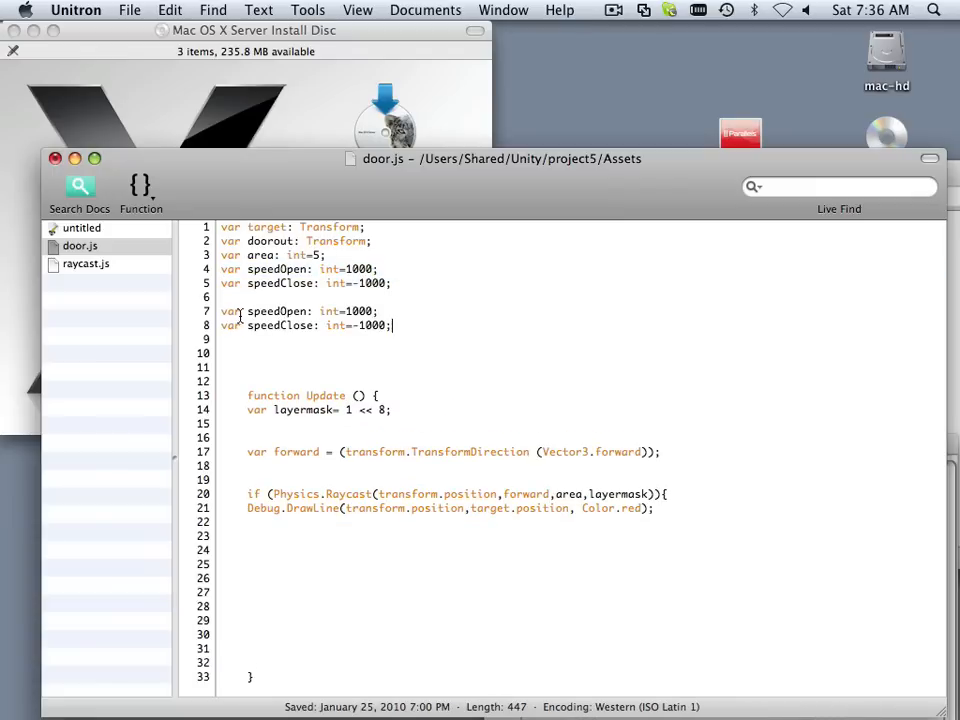
{"action": "double_click", "coordinate": [276, 312]}
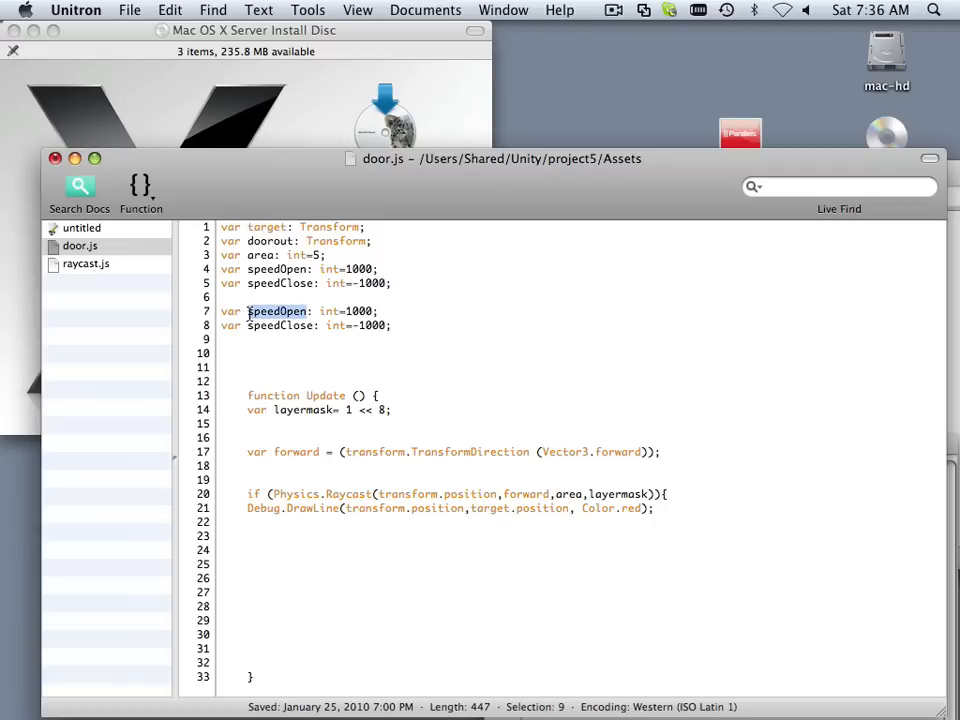
{"action": "double_click", "coordinate": [276, 312]}
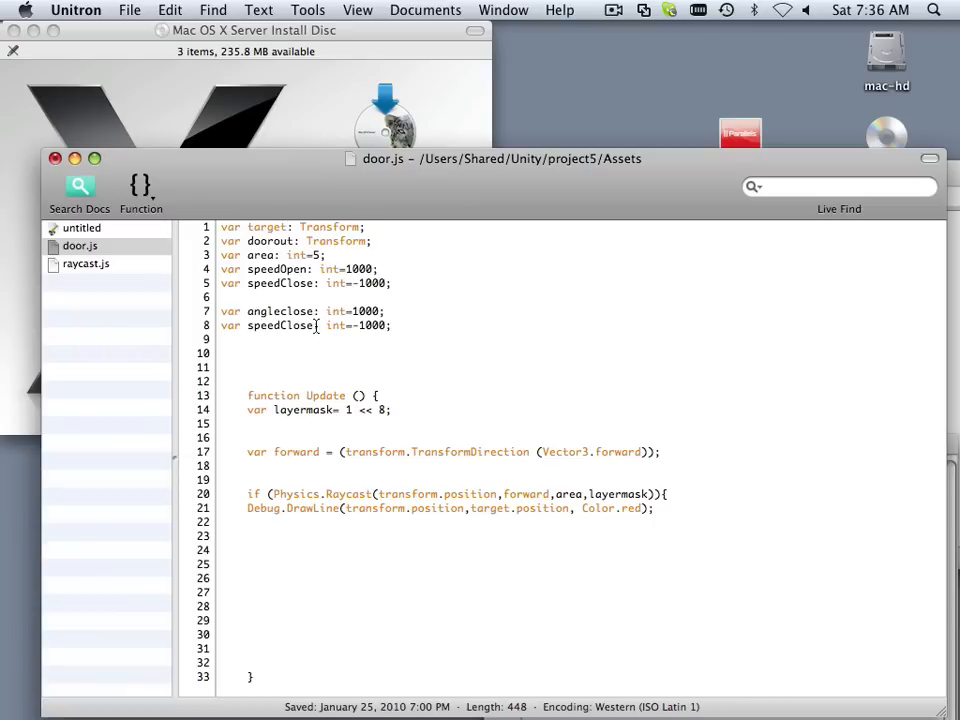
{"action": "double_click", "coordinate": [280, 324]}
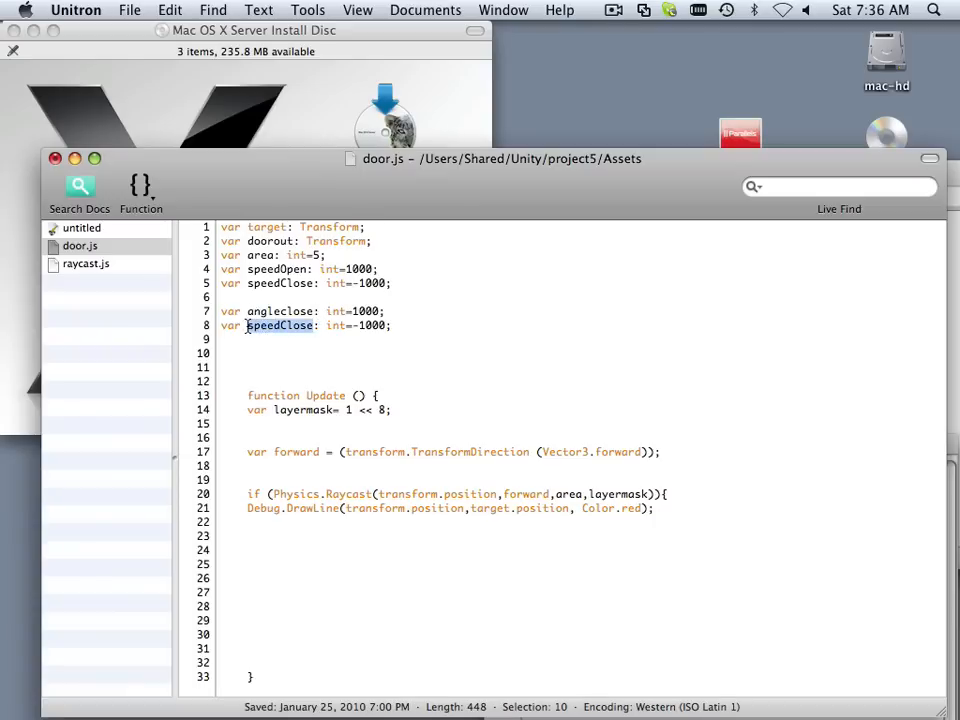
{"action": "type", "text": "angle"}
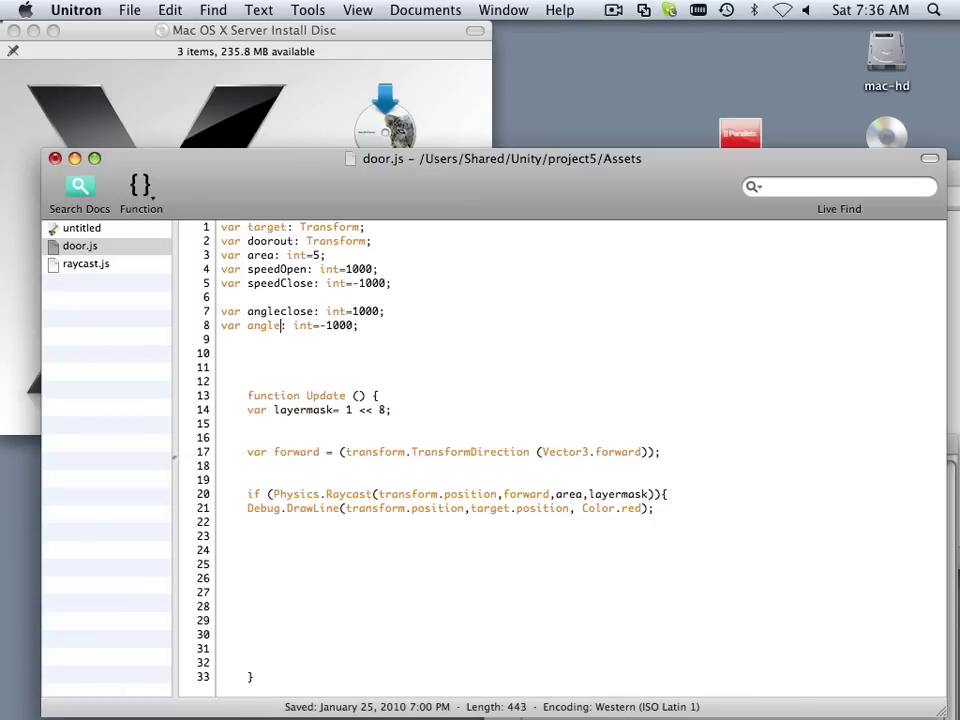
{"action": "type", "text": "open"}
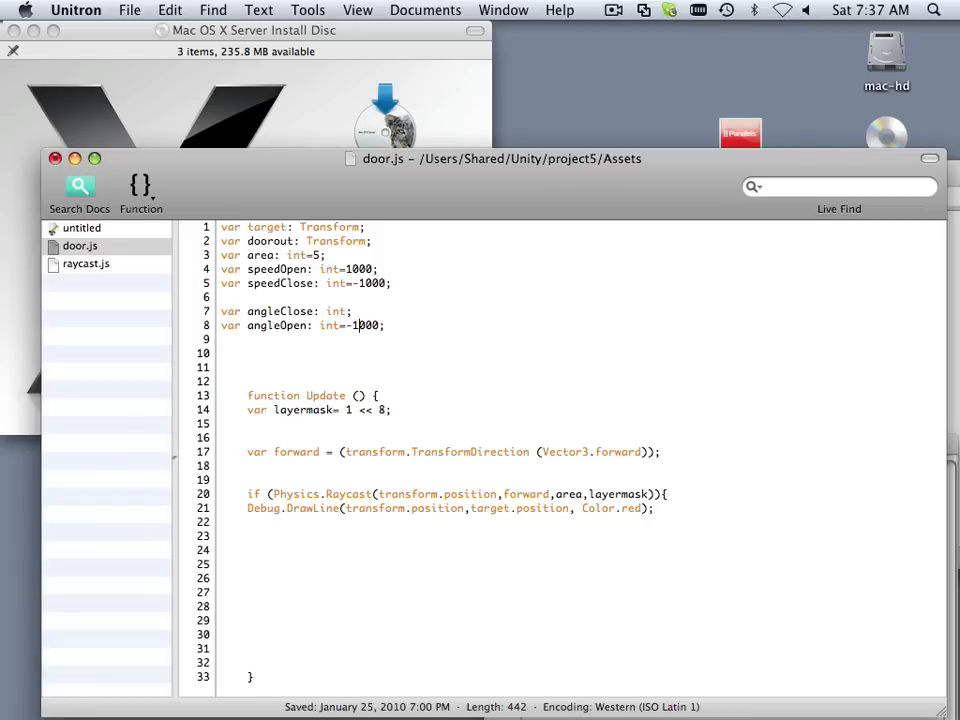
{"action": "key", "text": "Backspace"}
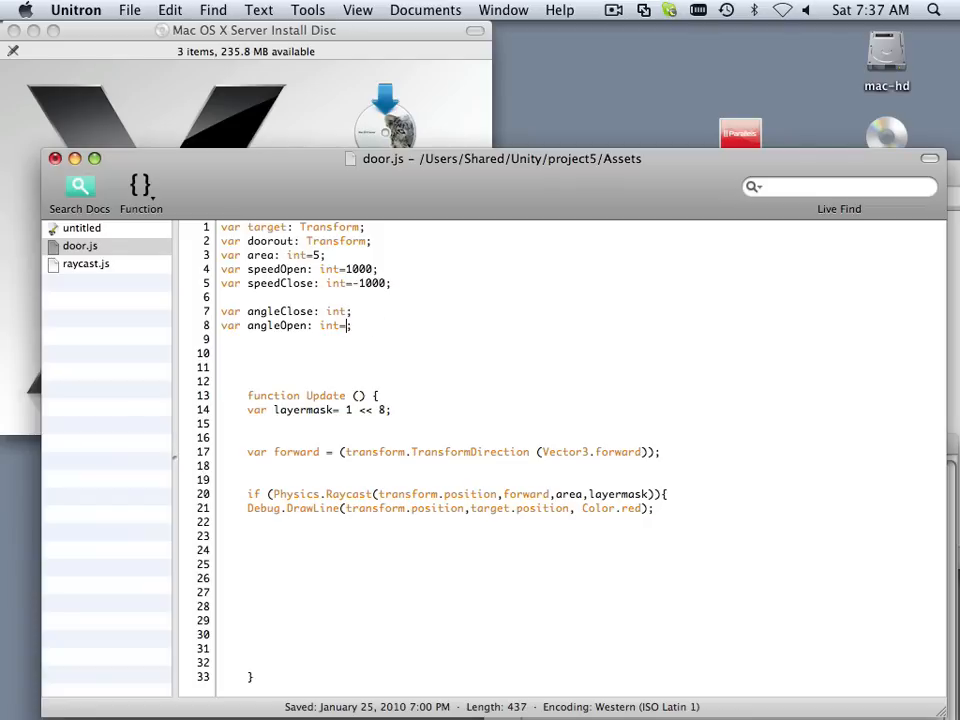
{"action": "key", "text": "Backspace"}
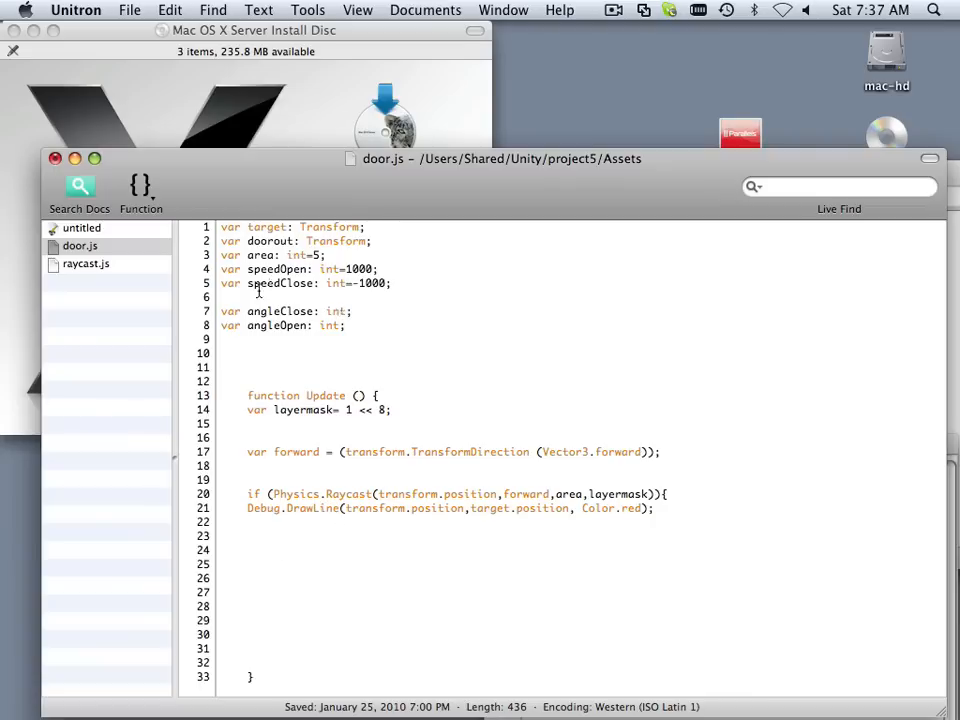
{"action": "left_click_drag", "start_coordinate": [246, 240], "coordinate": [346, 324]}
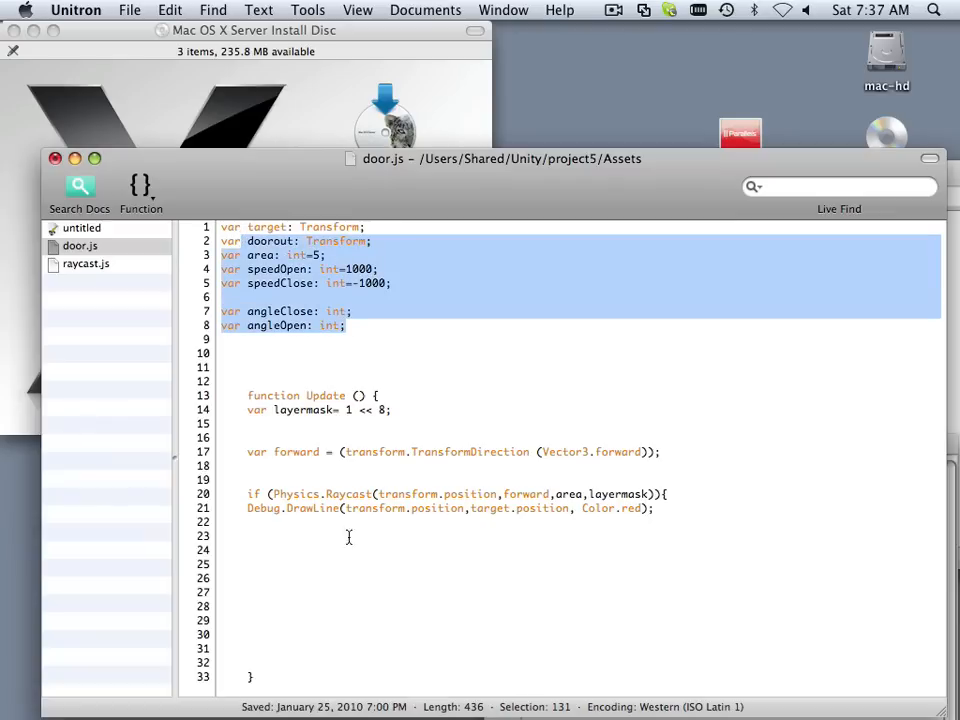